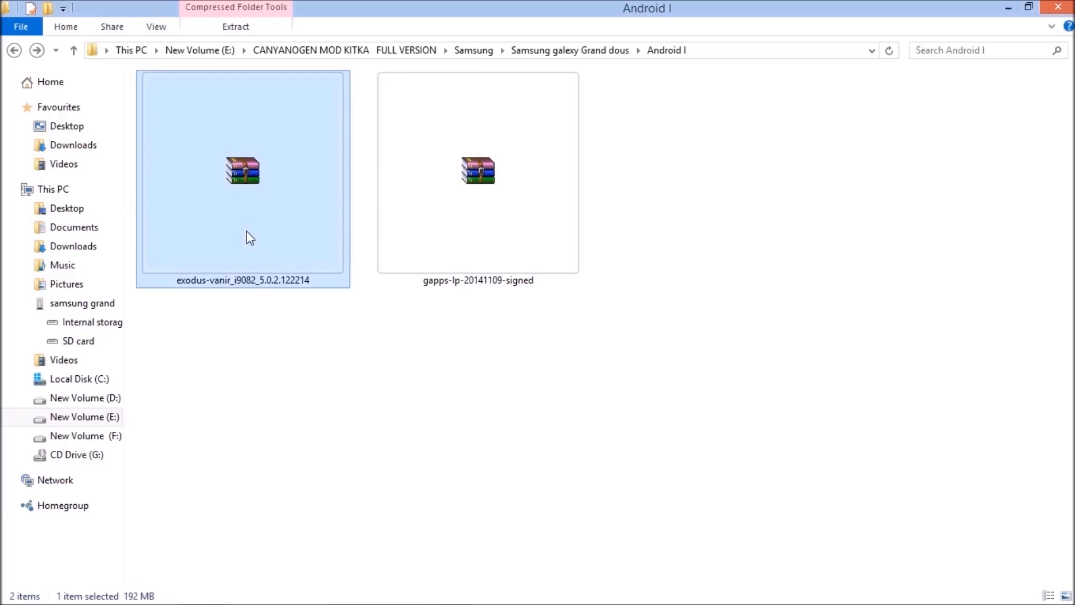
Copy the exodus-vanir ROM and gapps-lp-20141109 zips, then go to the phone's SD card
{"action": "left_click", "coordinate": [477, 170]}
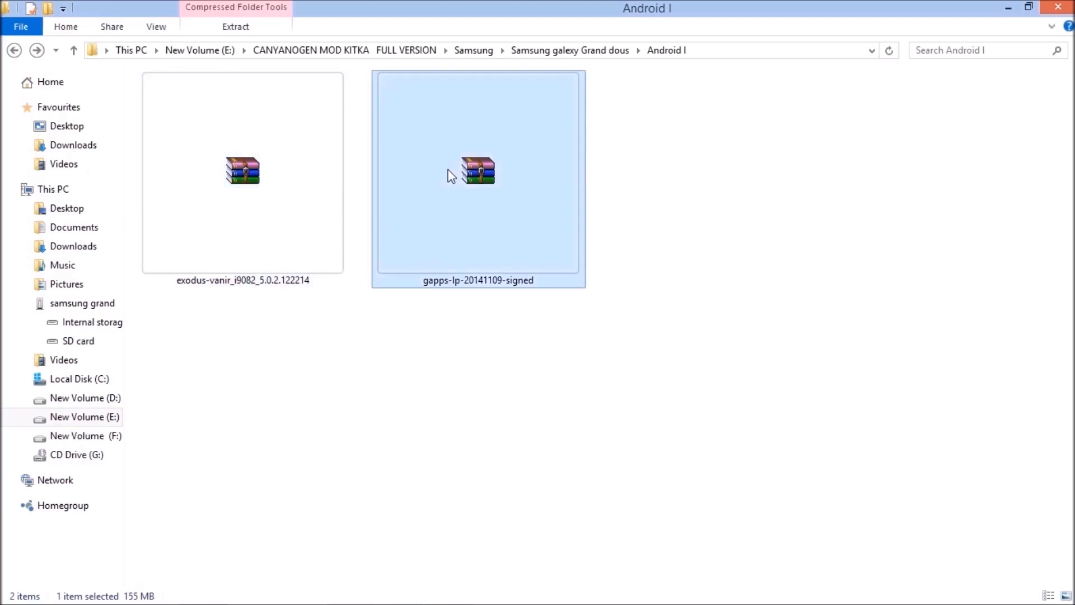
{"action": "left_click", "coordinate": [242, 170]}
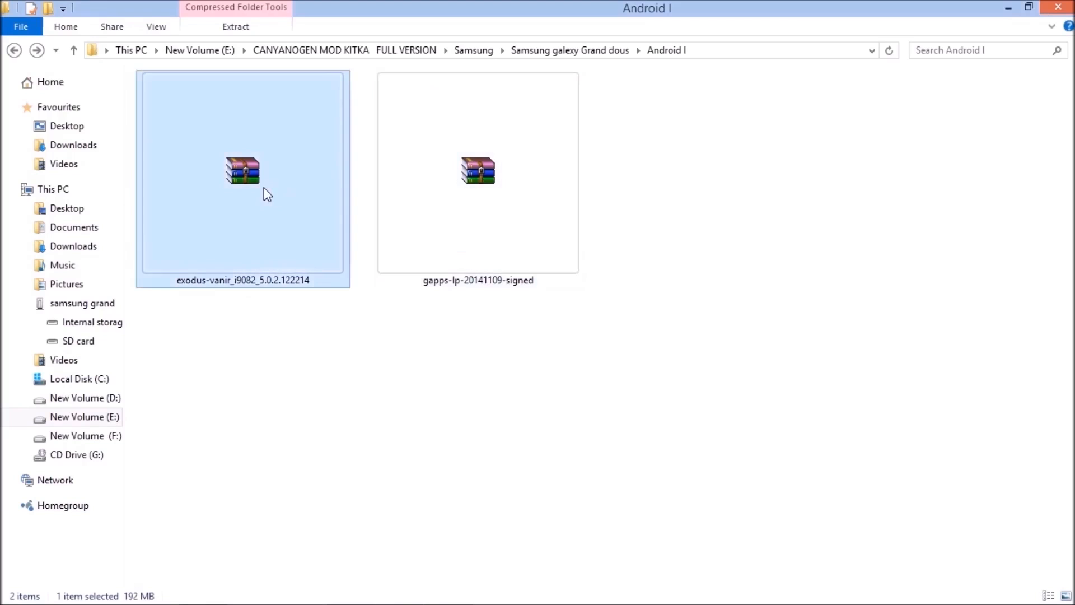
{"action": "mouse_move", "coordinate": [260, 153]}
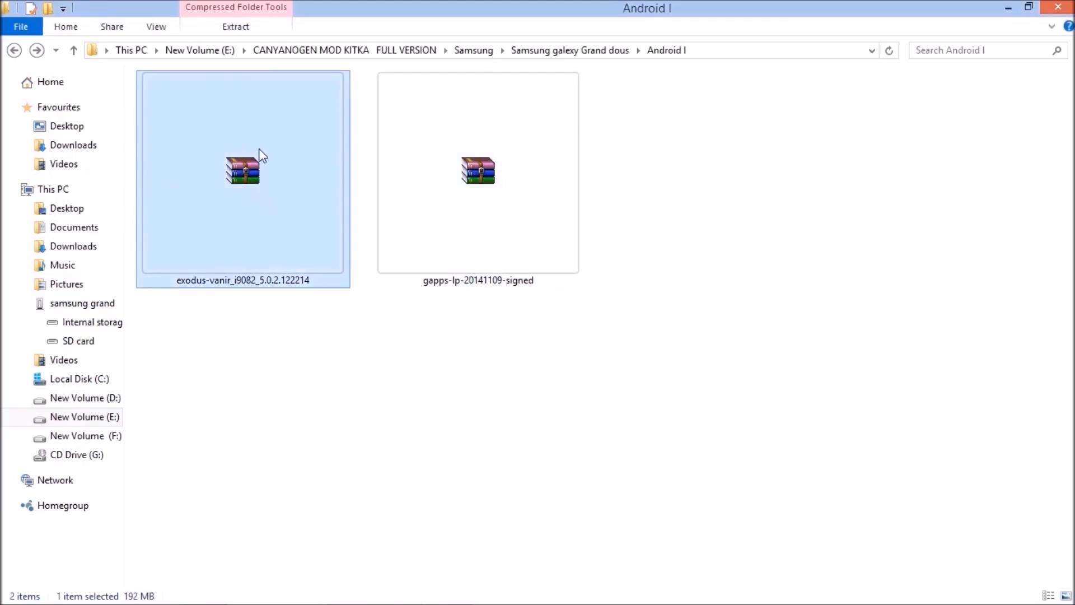
{"action": "left_click", "coordinate": [477, 172]}
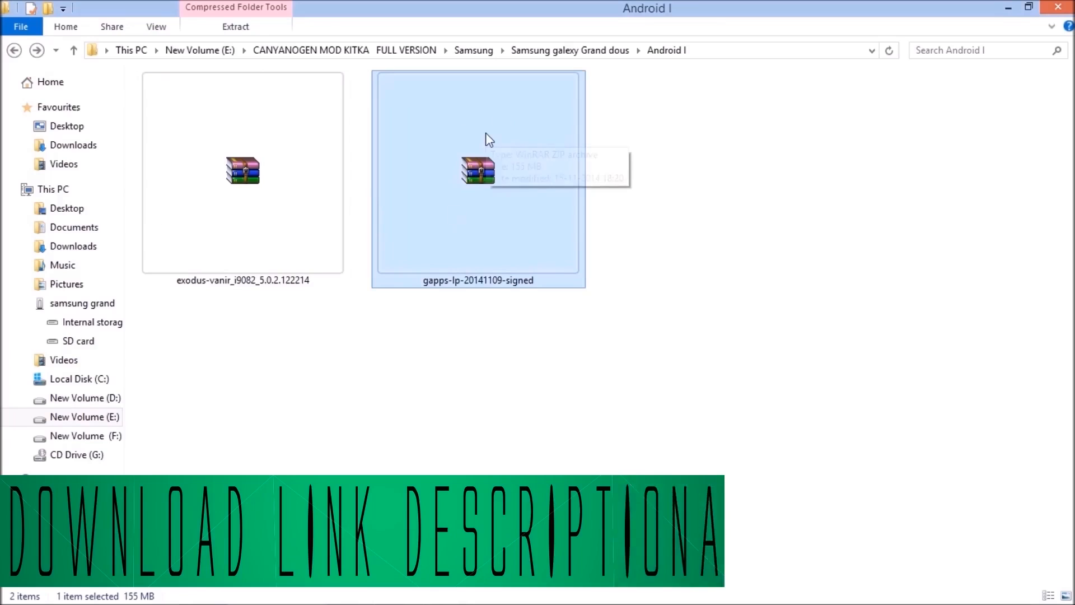
{"action": "mouse_move", "coordinate": [278, 303]}
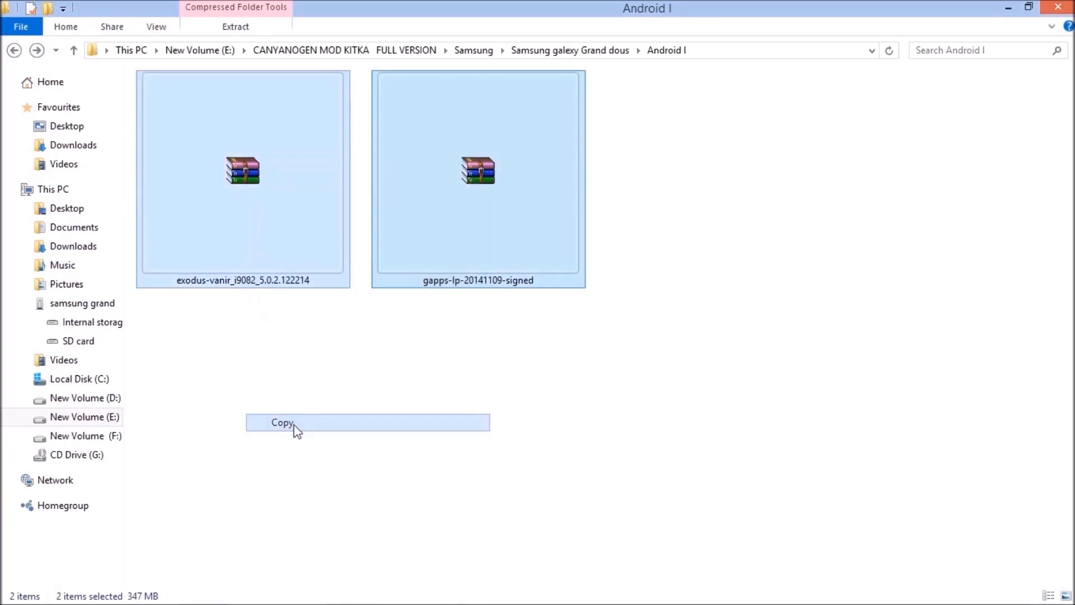
{"action": "left_click", "coordinate": [82, 302]}
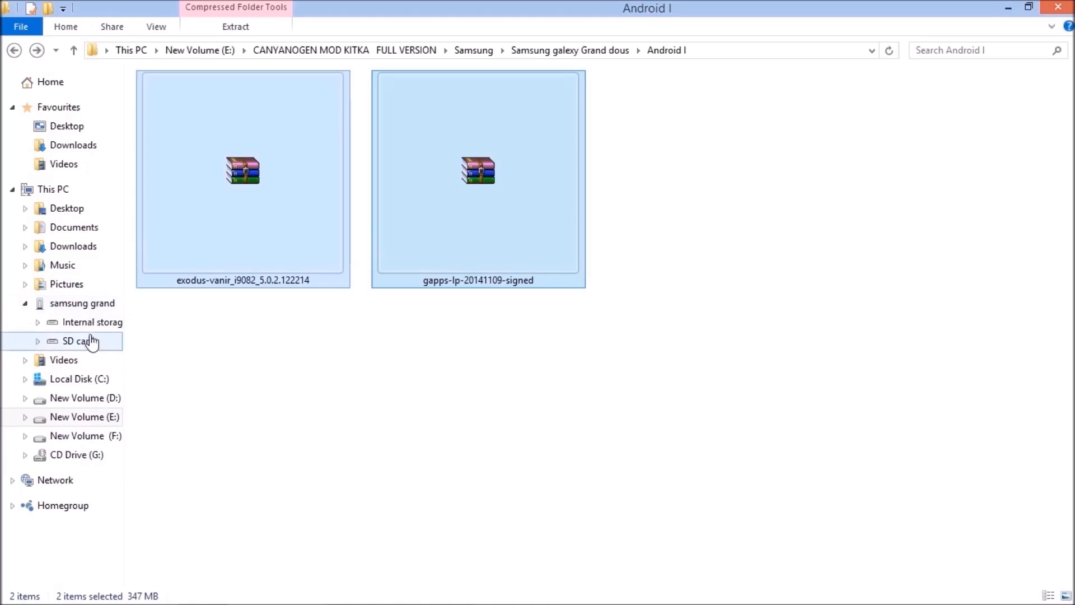
{"action": "left_click", "coordinate": [80, 341]}
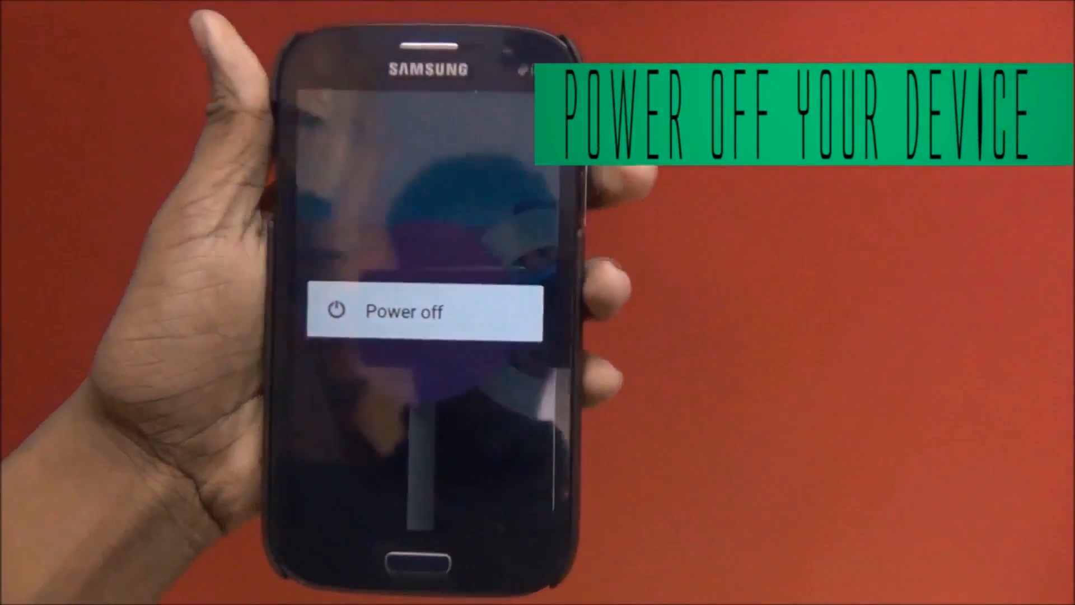
Power off the Samsung Galaxy Grand from the power menu
{"action": "left_click", "coordinate": [423, 311]}
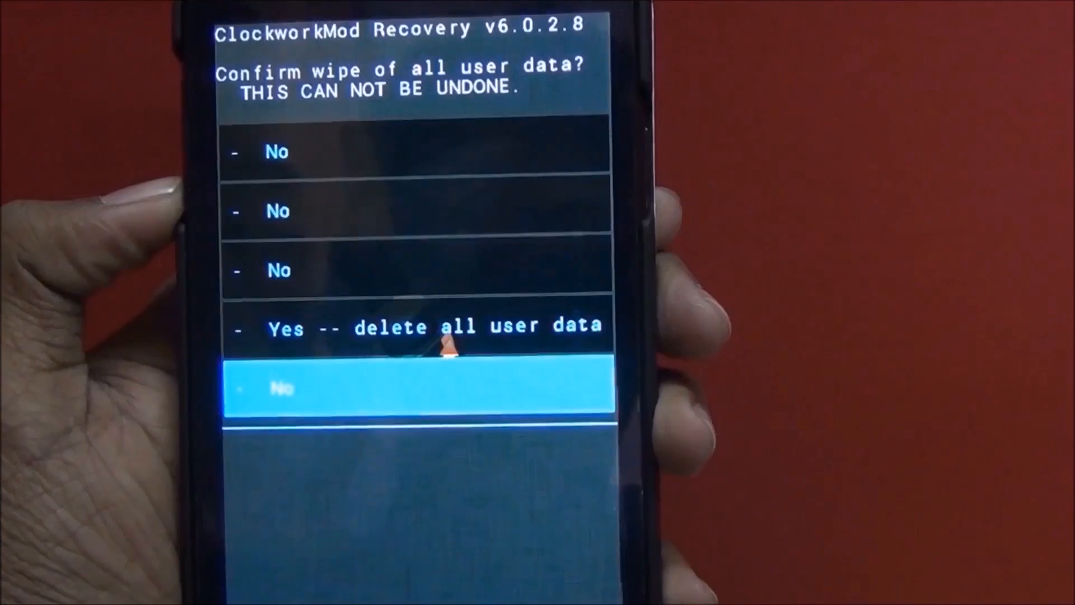
Confirm 'Yes -- delete all user data' in ClockworkMod Recovery, then wipe the cache
{"action": "left_click", "coordinate": [436, 328]}
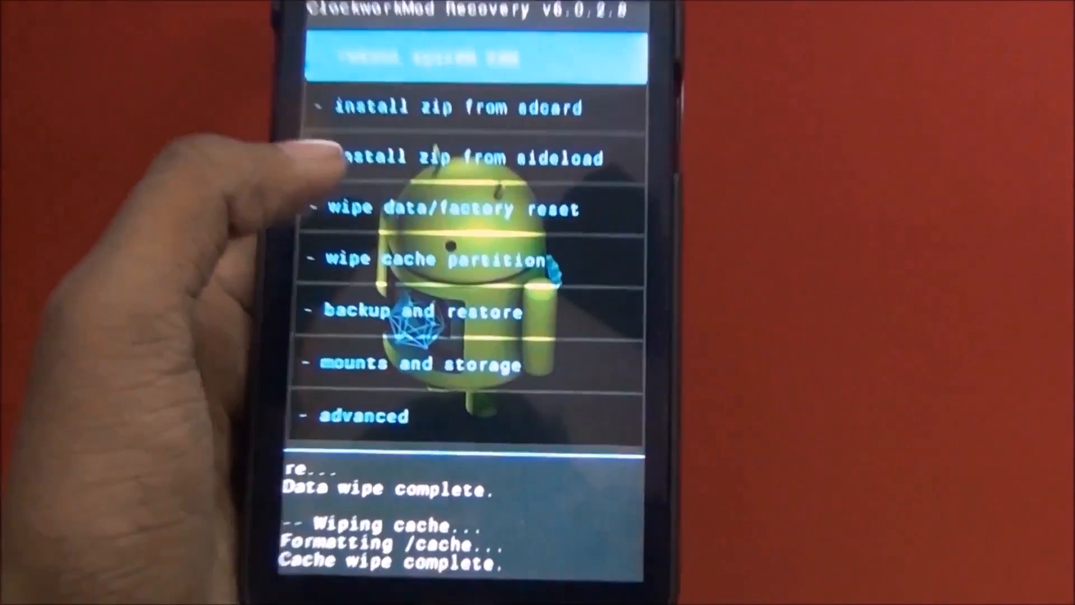
Install exodus-vanir_i9082_5.0.2.122214 zip from the SD card in ClockworkMod Recovery
{"action": "left_click", "coordinate": [362, 415]}
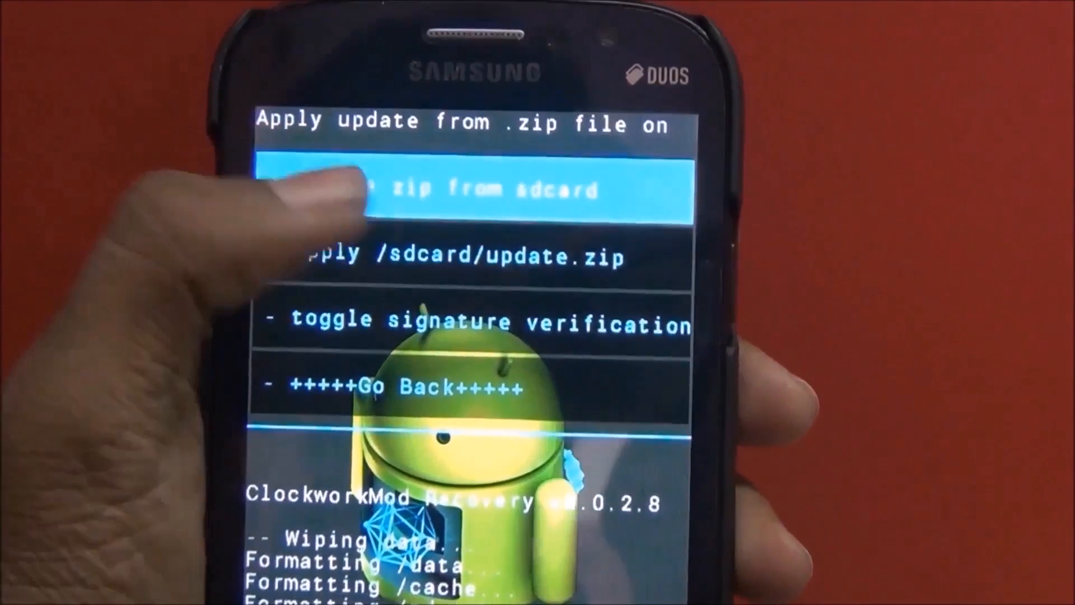
{"action": "left_click", "coordinate": [480, 189]}
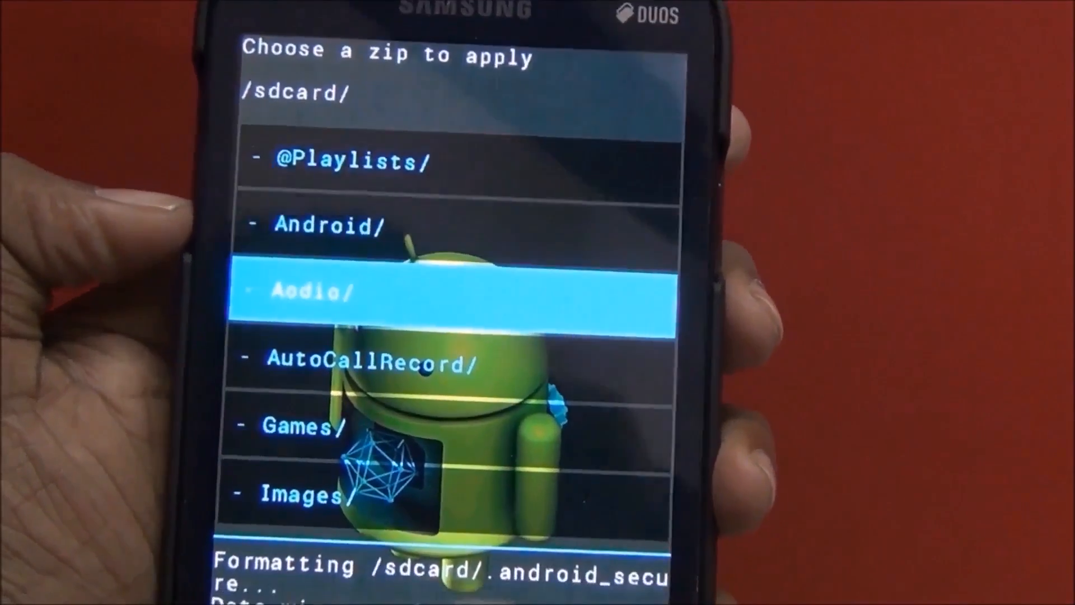
{"action": "scroll", "scroll_direction": "down", "scroll_amount": 3}
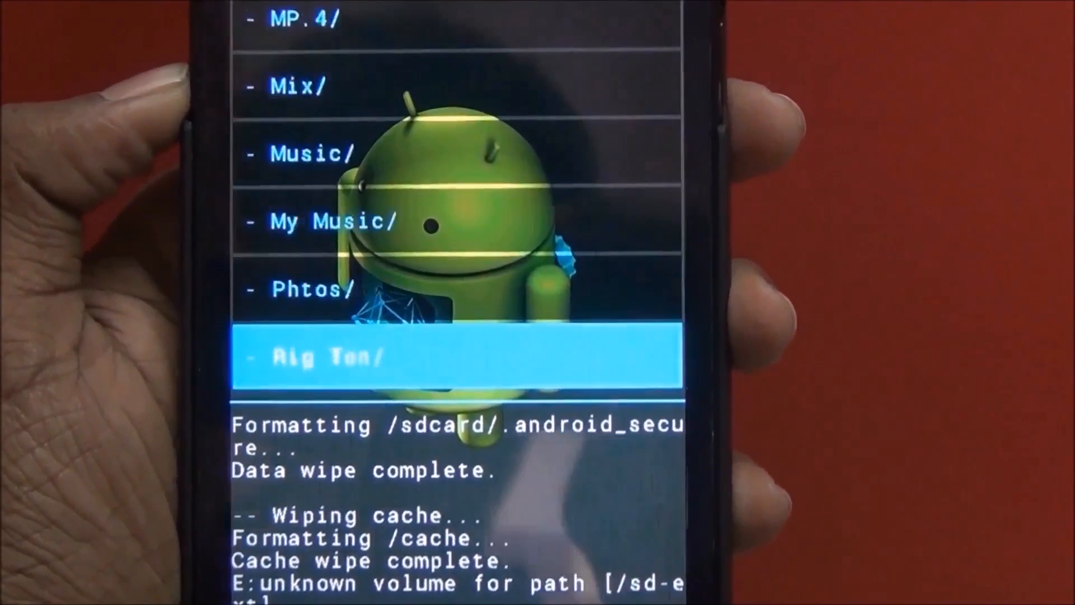
{"action": "scroll", "scroll_direction": "down", "scroll_amount": 3}
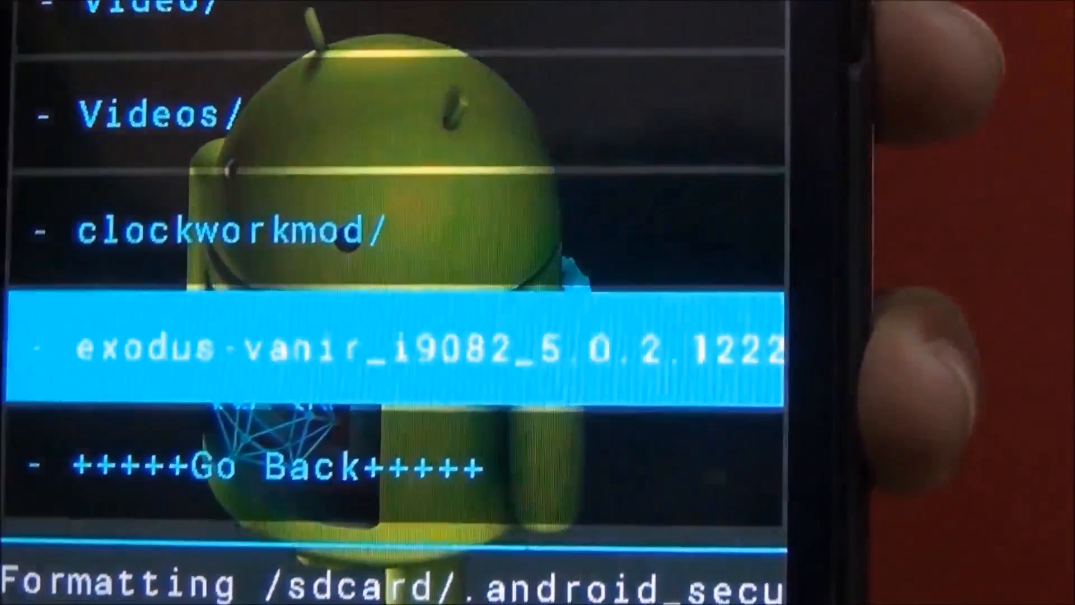
{"action": "key", "text": "down"}
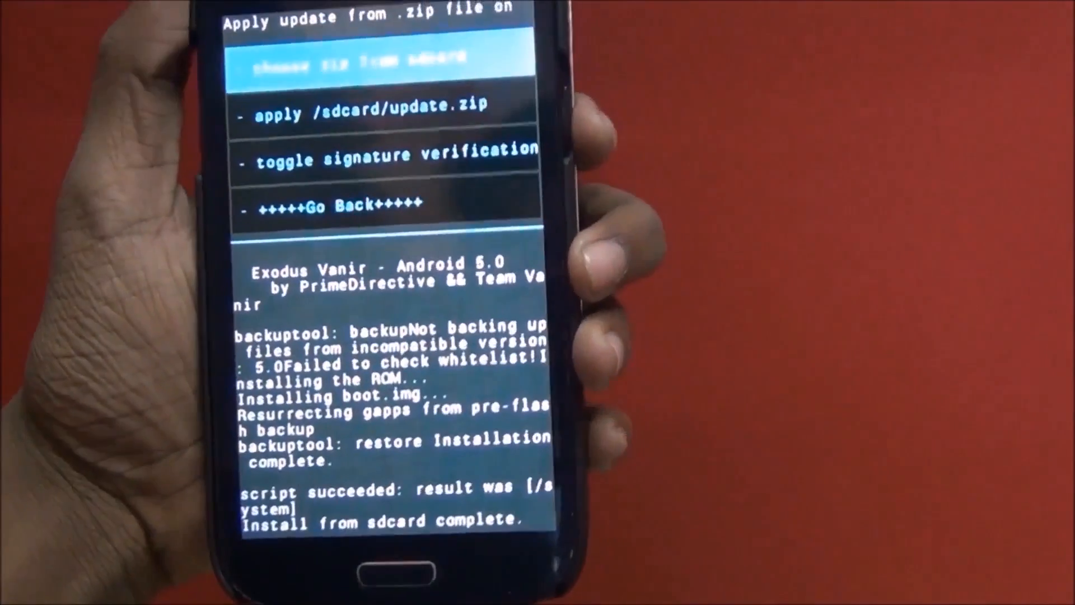
Reopen choose zip from sdcard and scroll down the /sdcard/ file list
{"action": "left_click", "coordinate": [396, 58]}
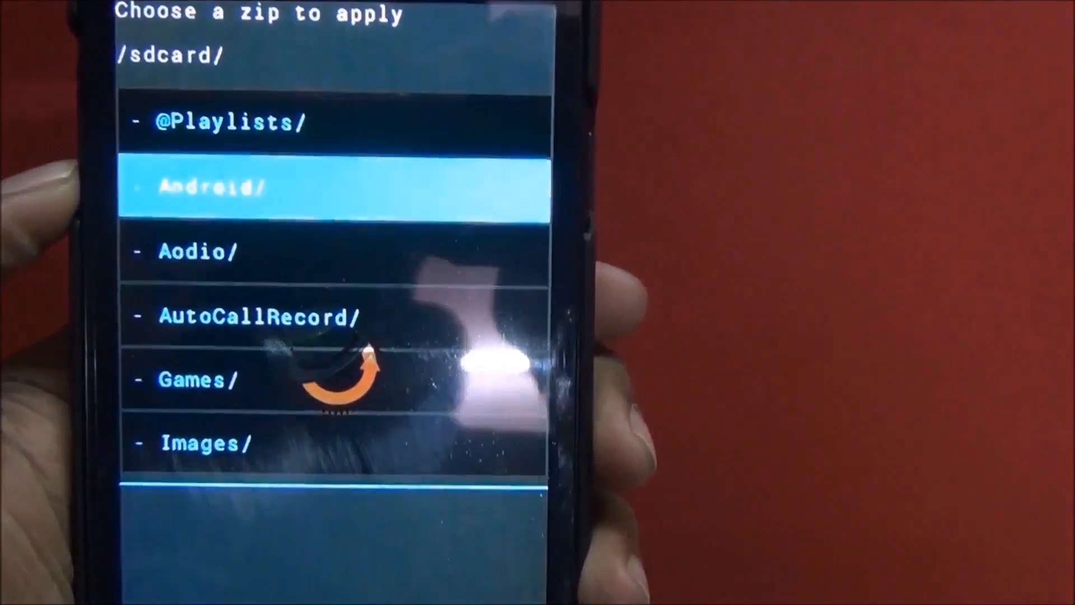
{"action": "scroll", "scroll_direction": "down", "scroll_amount": 3}
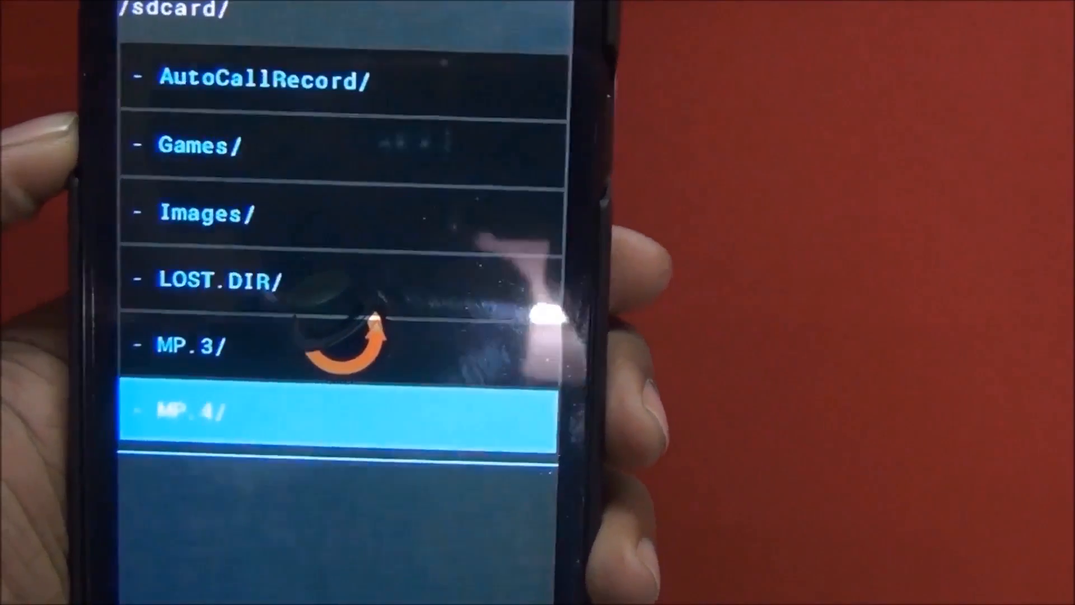
{"action": "scroll", "scroll_direction": "down", "scroll_amount": 3}
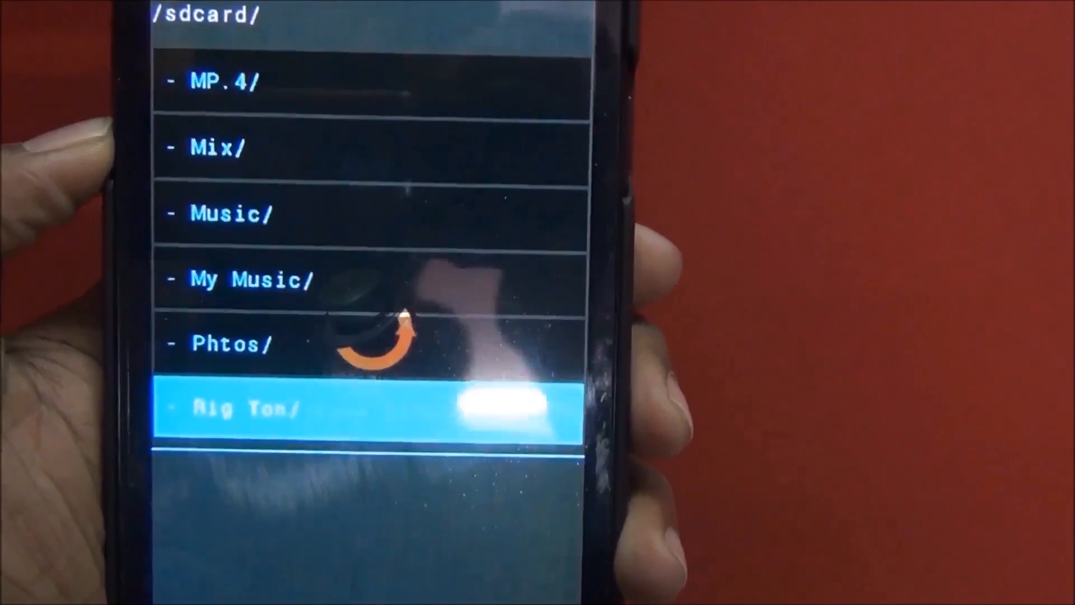
{"action": "scroll", "scroll_direction": "down", "scroll_amount": 3}
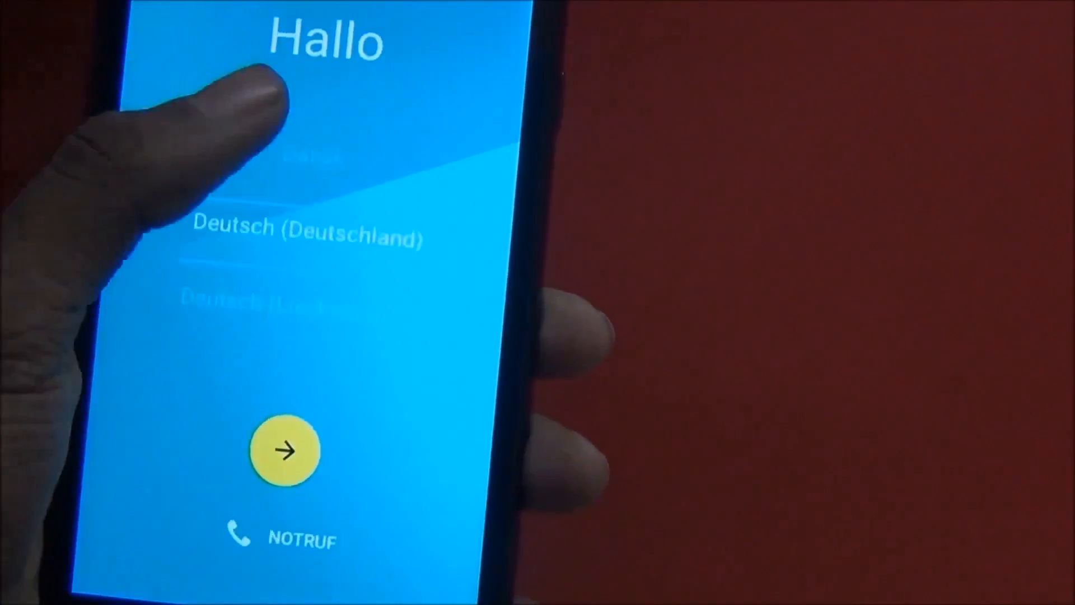
Tap the language picker on the Hallo welcome screen after rebooting
{"action": "left_click", "coordinate": [283, 450]}
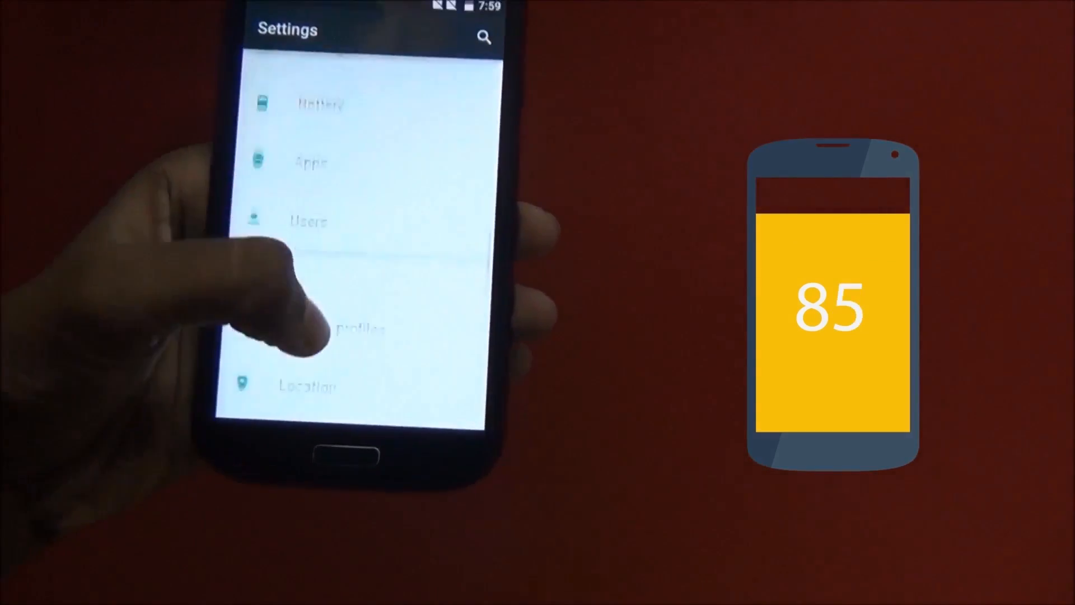
Scroll Android Settings down to the System section showing Date & time
{"action": "scroll", "scroll_direction": "down", "scroll_amount": 3}
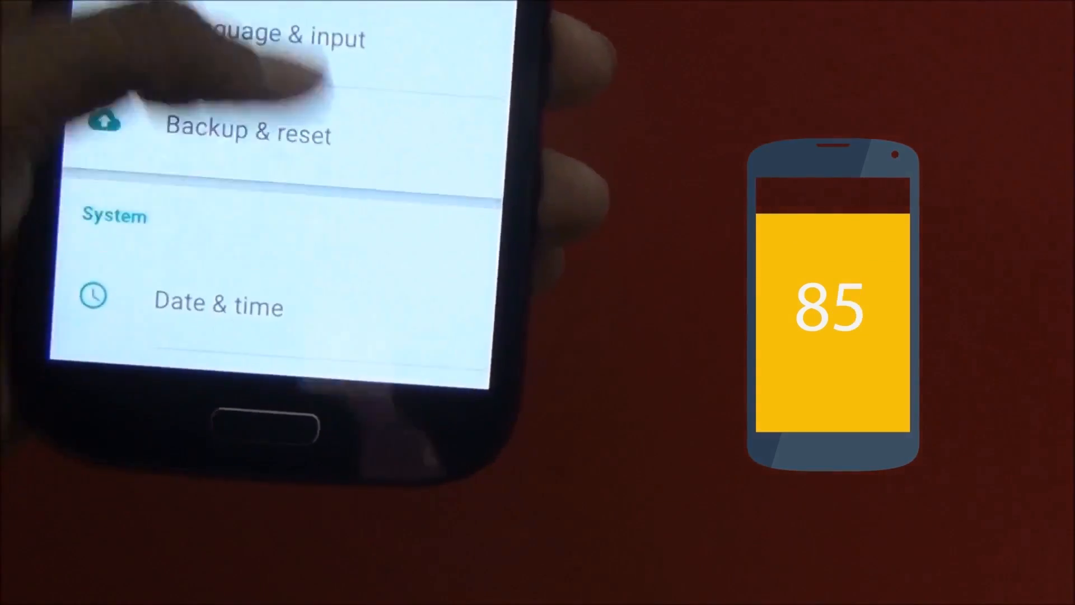